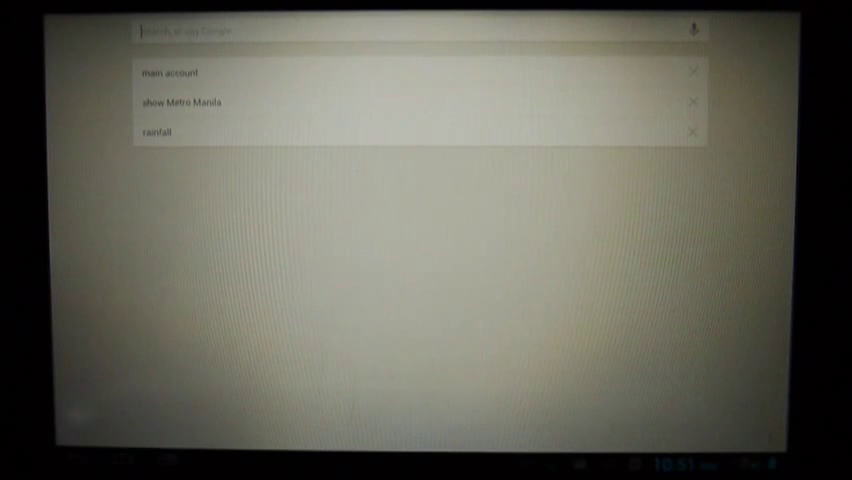
- Start a voice search from the Google bar and retry it after the speech isn't caught
{"action": "left_click", "coordinate": [694, 28]}
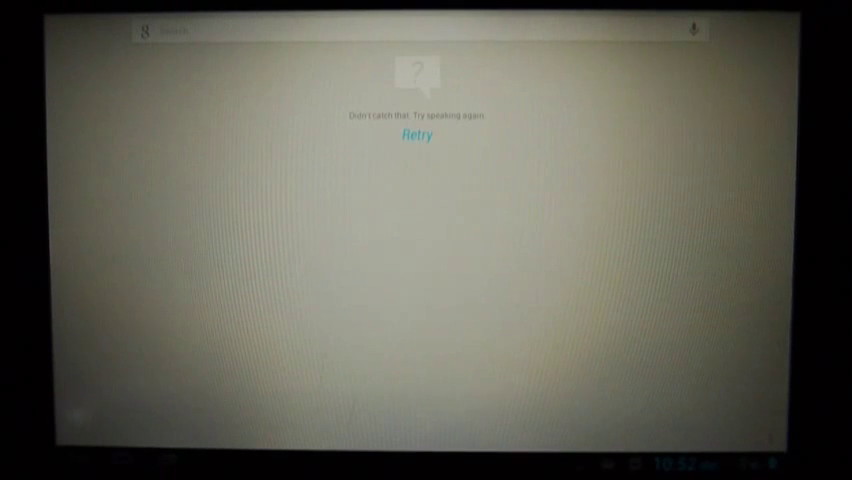
{"action": "left_click", "coordinate": [414, 135]}
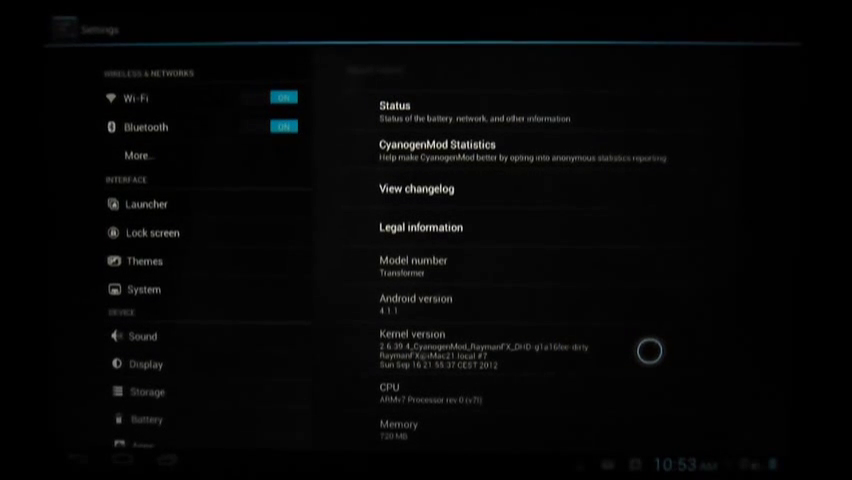
- Show the About tablet page with Android 4.1.1 and scroll the settings list to the System section
{"action": "left_click", "coordinate": [145, 363]}
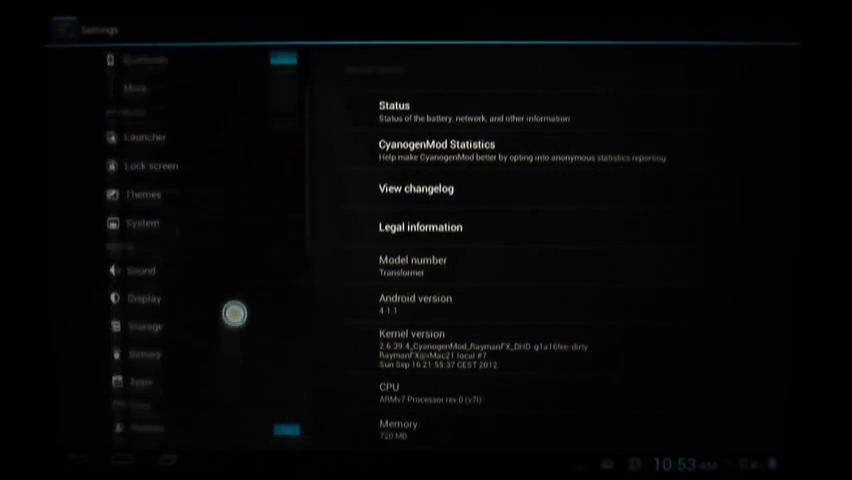
{"action": "scroll", "scroll_direction": "down", "scroll_amount": 3}
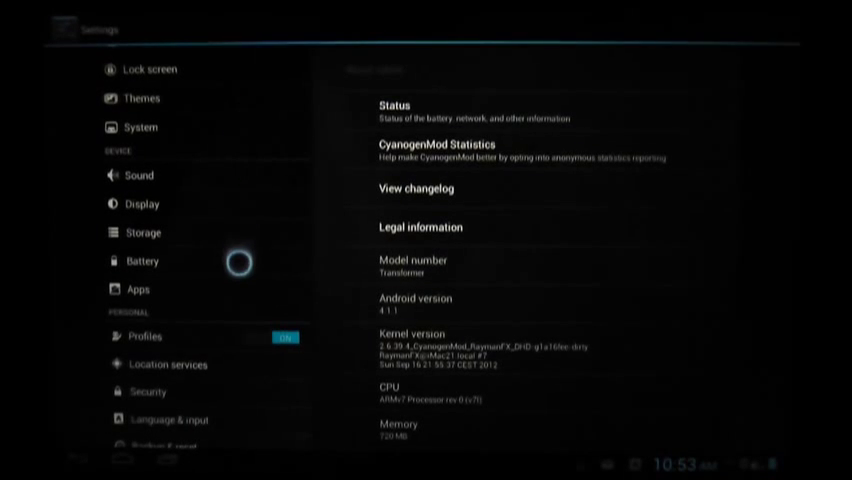
{"action": "scroll", "scroll_direction": "down", "scroll_amount": 3}
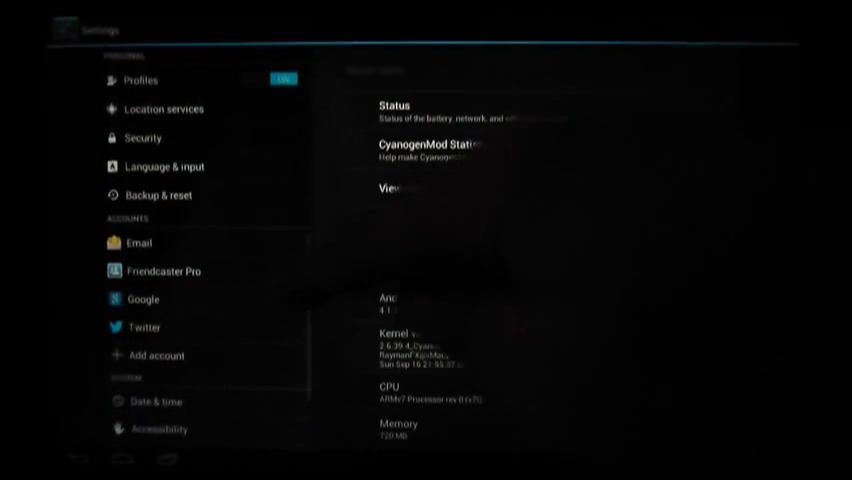
{"action": "scroll", "scroll_direction": "down", "scroll_amount": 3}
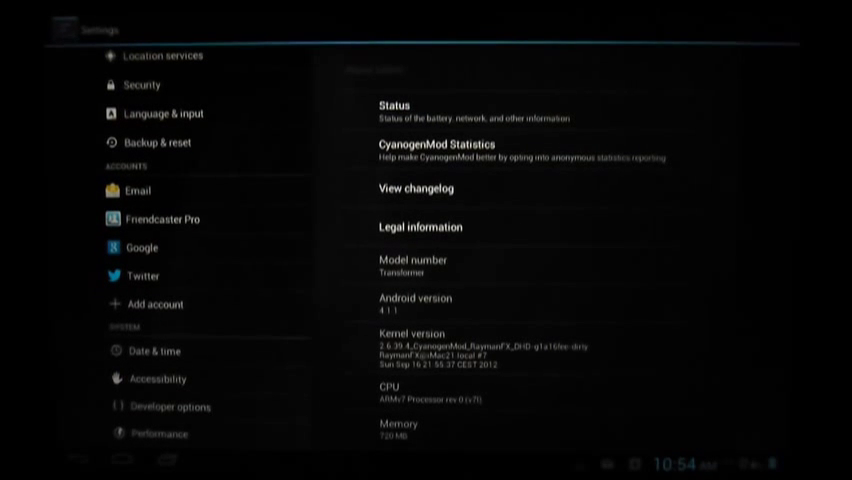
{"action": "left_click", "coordinate": [158, 219]}
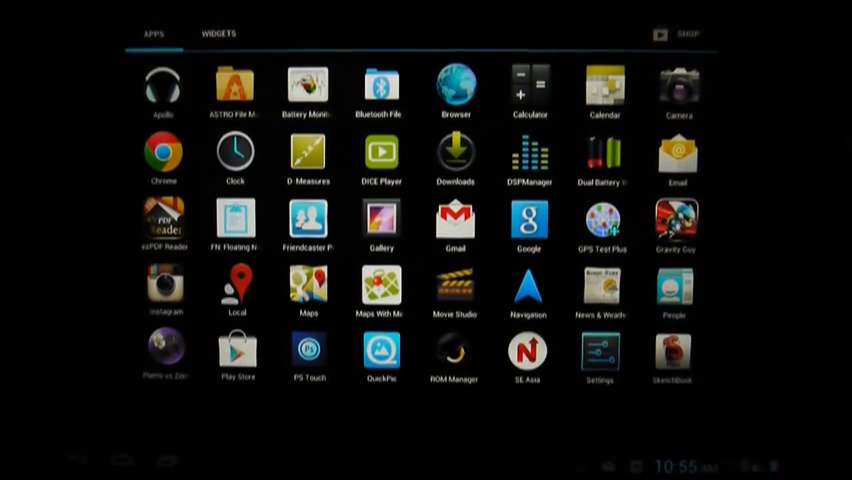
- Return from the app drawer to the launcher home screen with the DICE Player shortcut
{"action": "left_click", "coordinate": [235, 90]}
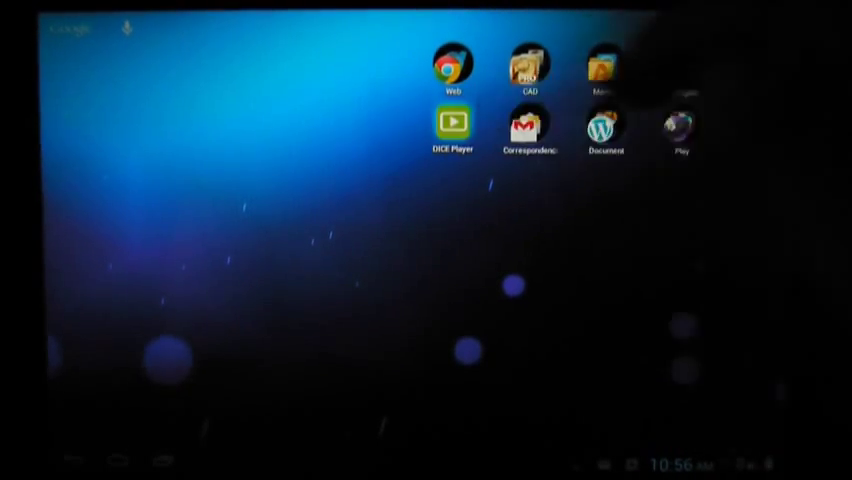
- Launch DICE Player and start one of the listed music videos
{"action": "left_click", "coordinate": [453, 120]}
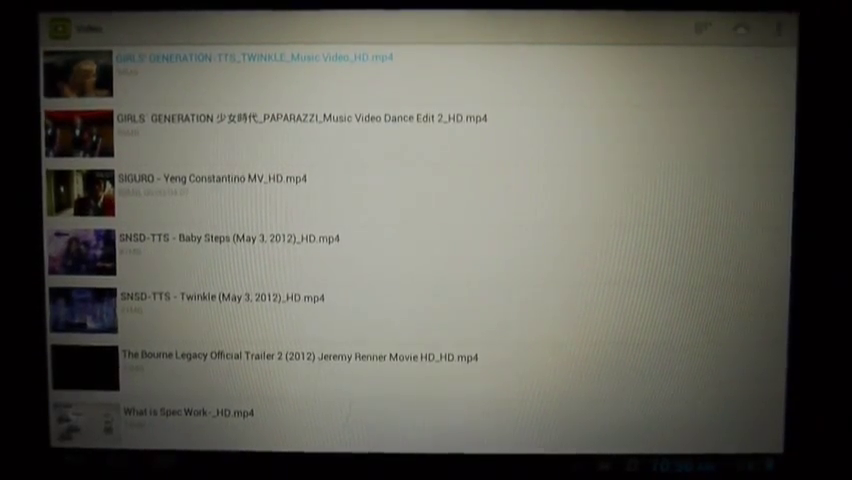
{"action": "left_click", "coordinate": [280, 64]}
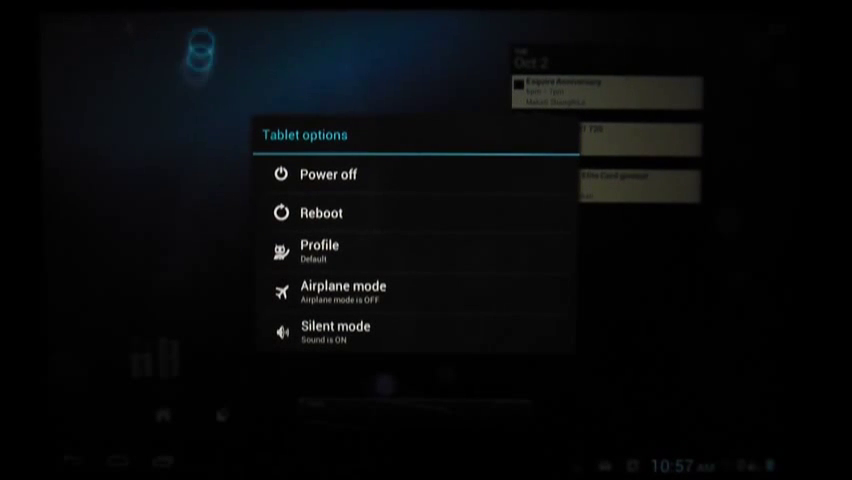
- Choose Reboot from the power menu, leaving normal Reboot selected over Recovery or Bootloader
{"action": "left_click", "coordinate": [242, 289]}
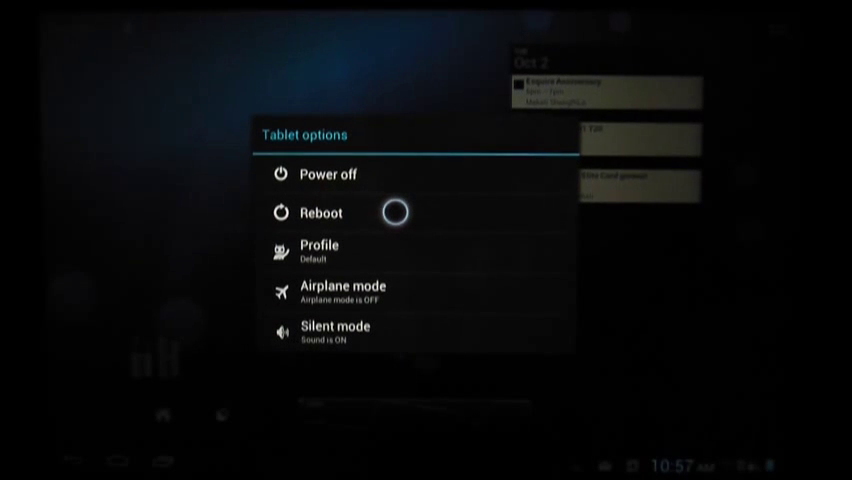
{"action": "left_click", "coordinate": [320, 212]}
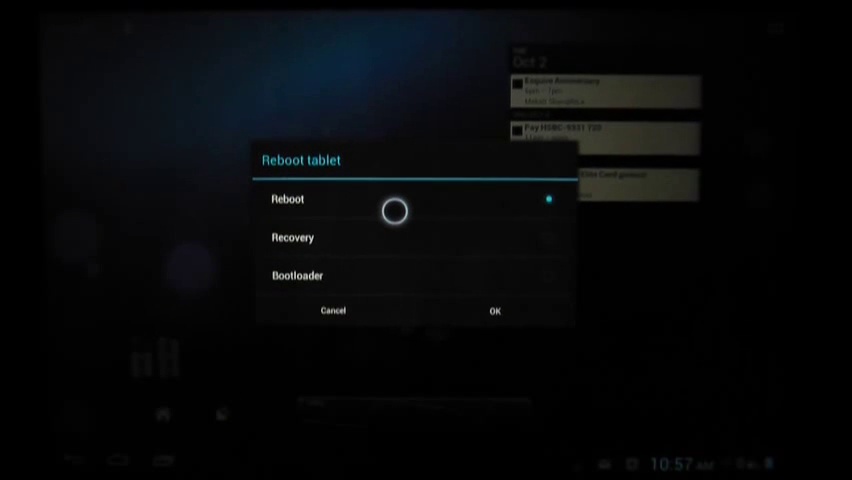
{"action": "mouse_move", "coordinate": [498, 325]}
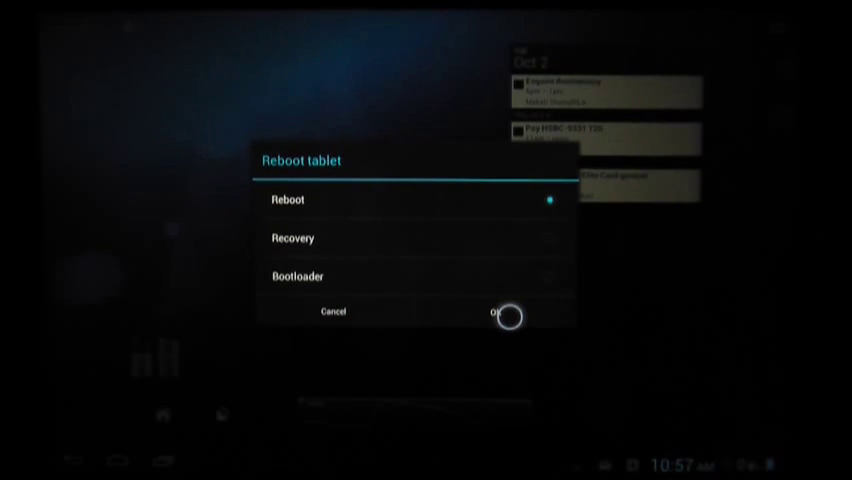
- Confirm the reboot and unlock from the 10:58 Tue, October 2 lock screen
{"action": "left_click", "coordinate": [500, 311]}
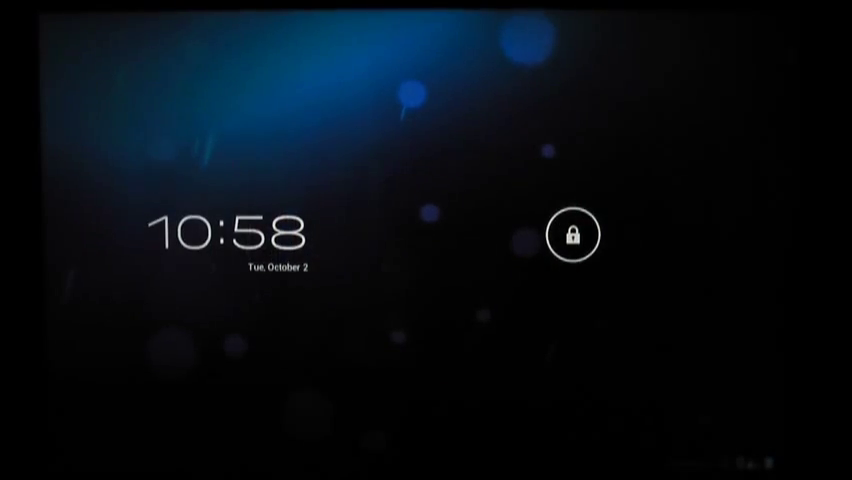
{"action": "left_click_drag", "start_coordinate": [573, 234], "coordinate": [680, 234]}
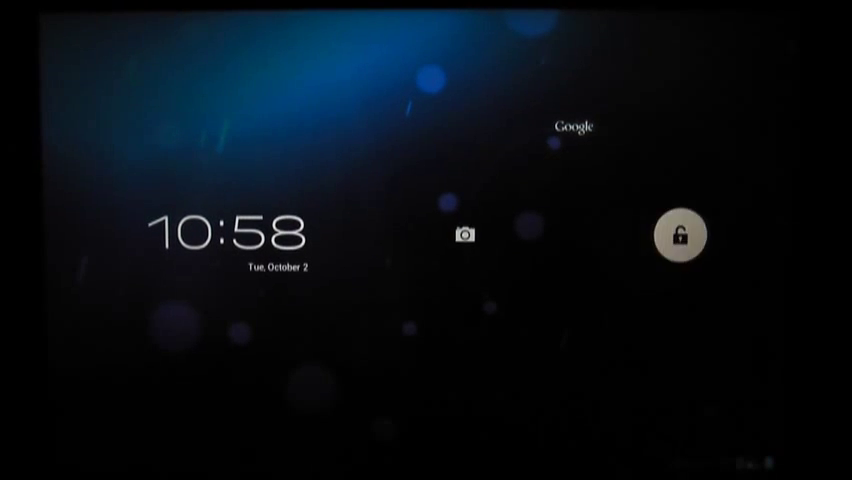